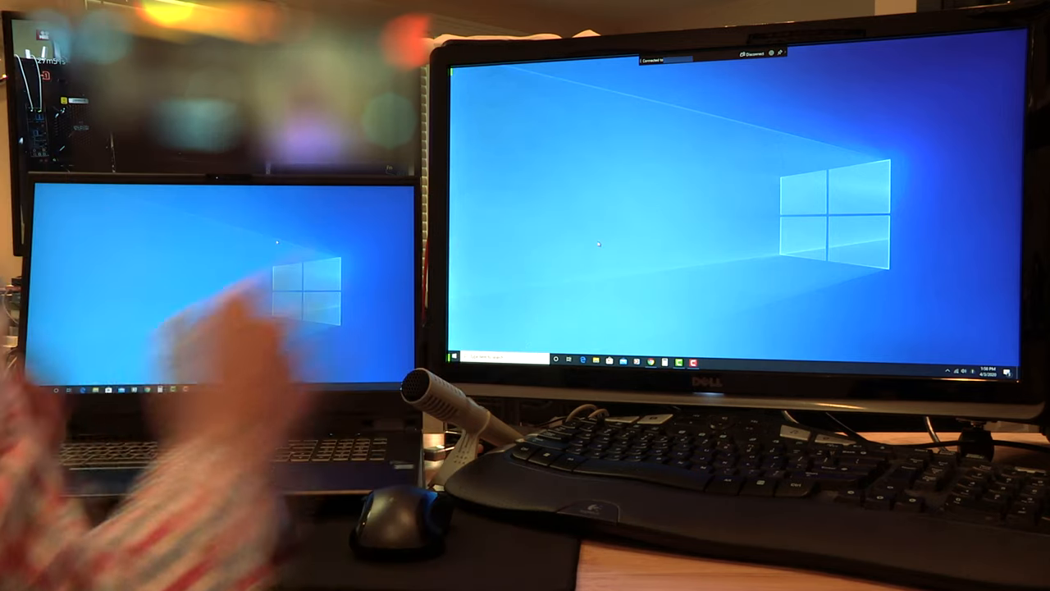
# - Bring up the Win+P Project panel to change from mirroring to a separate laptop desktop
pyautogui.press('Win+P')
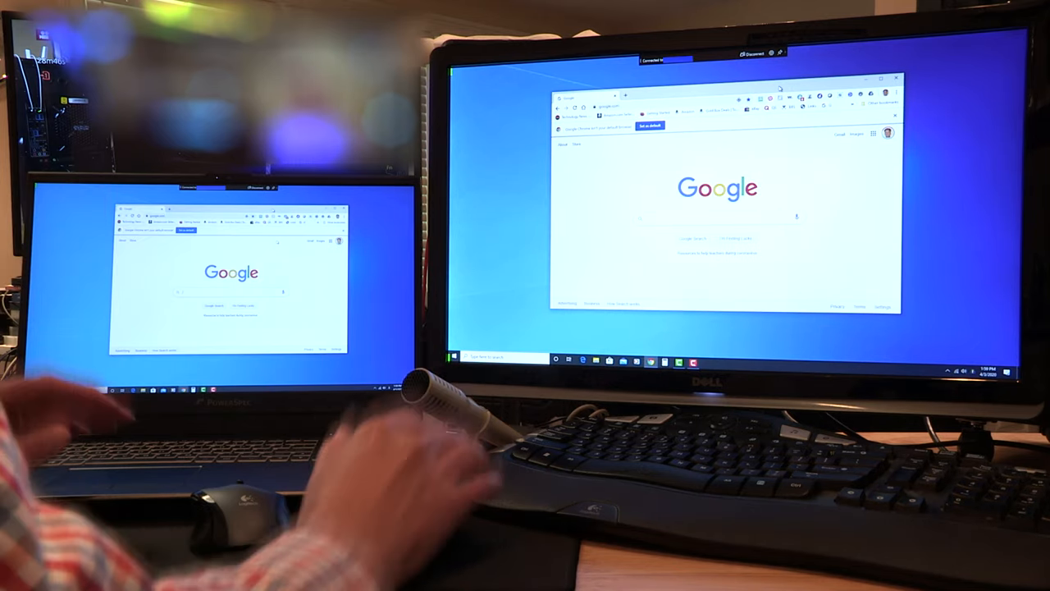
pyautogui.moveTo(329, 459)
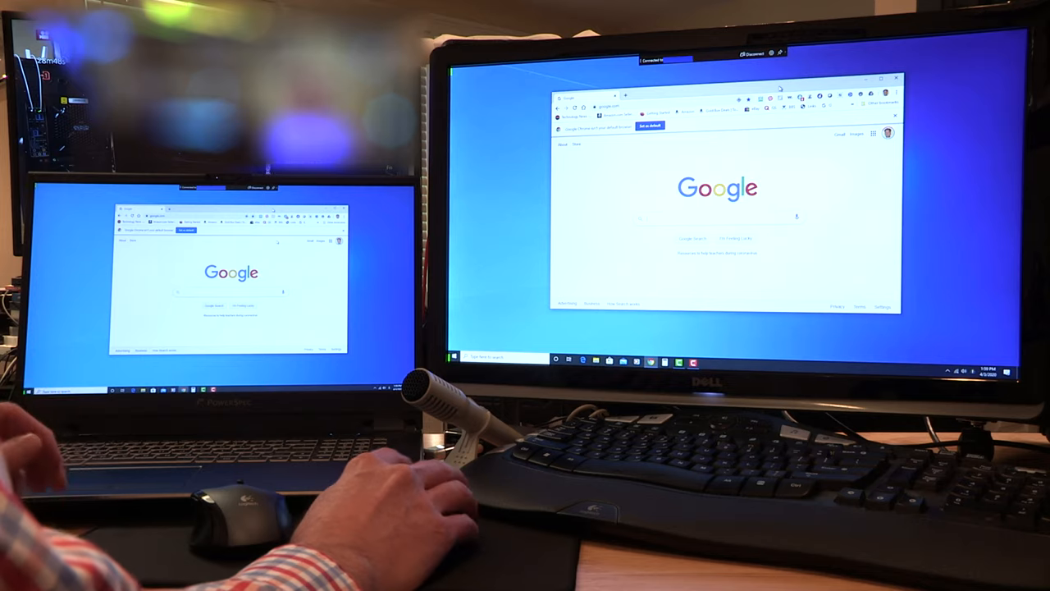
pyautogui.press('Win+P')
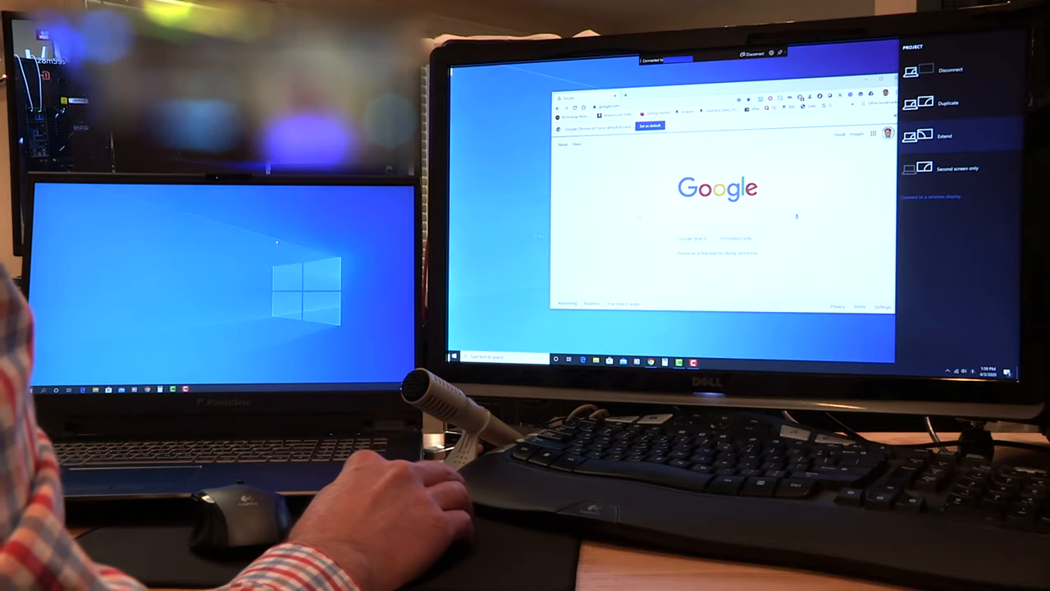
# - Choose Extend and move the Chrome window onto the laptop display
pyautogui.click(944, 135)
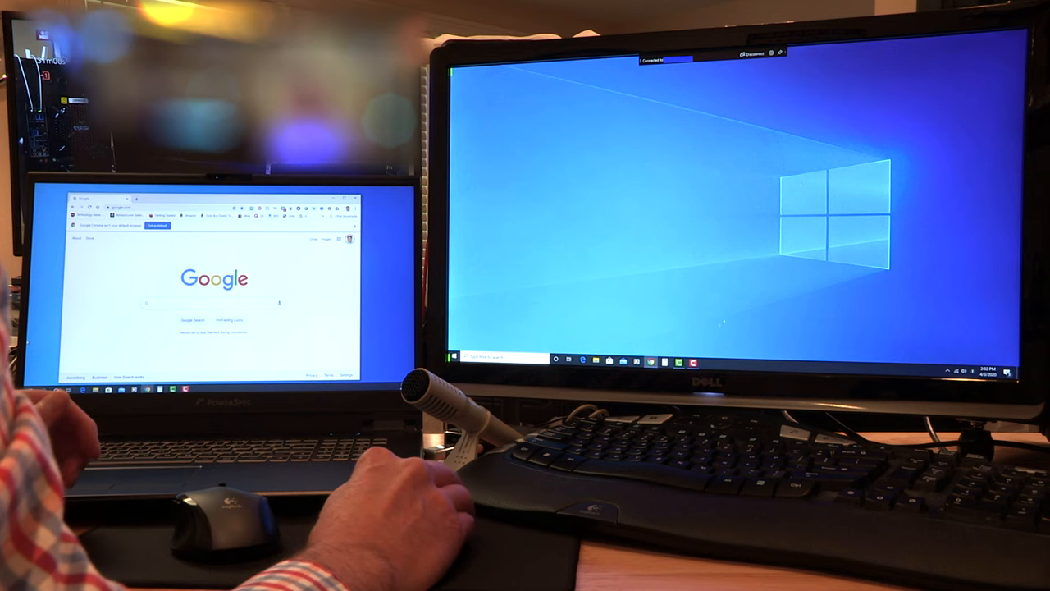
pyautogui.click(653, 361)
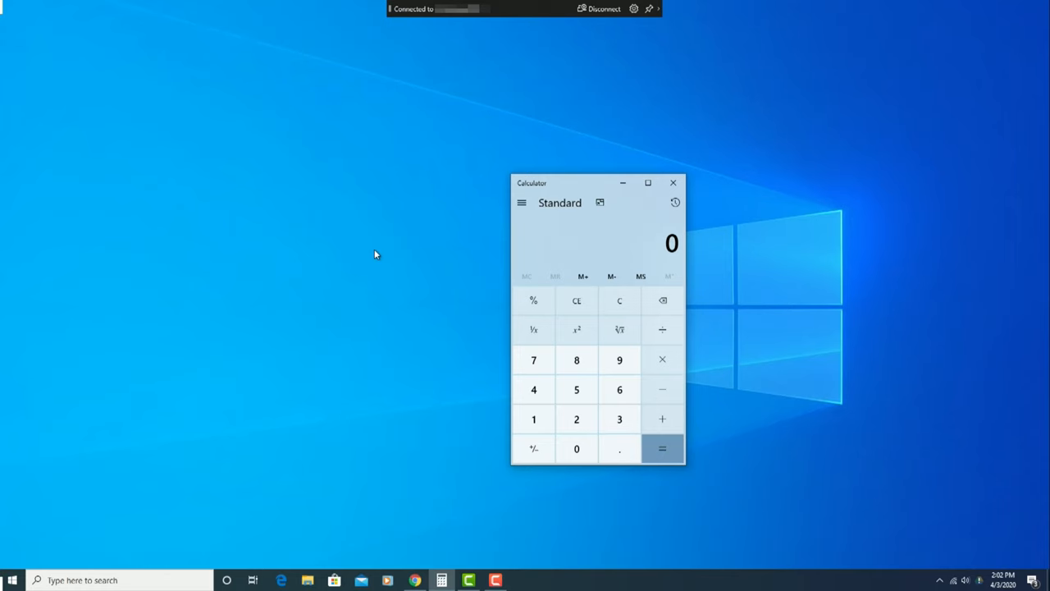
# - Search 'dis' from the desktop and open Display settings showing both connected displays
pyautogui.rightClick(374, 253)
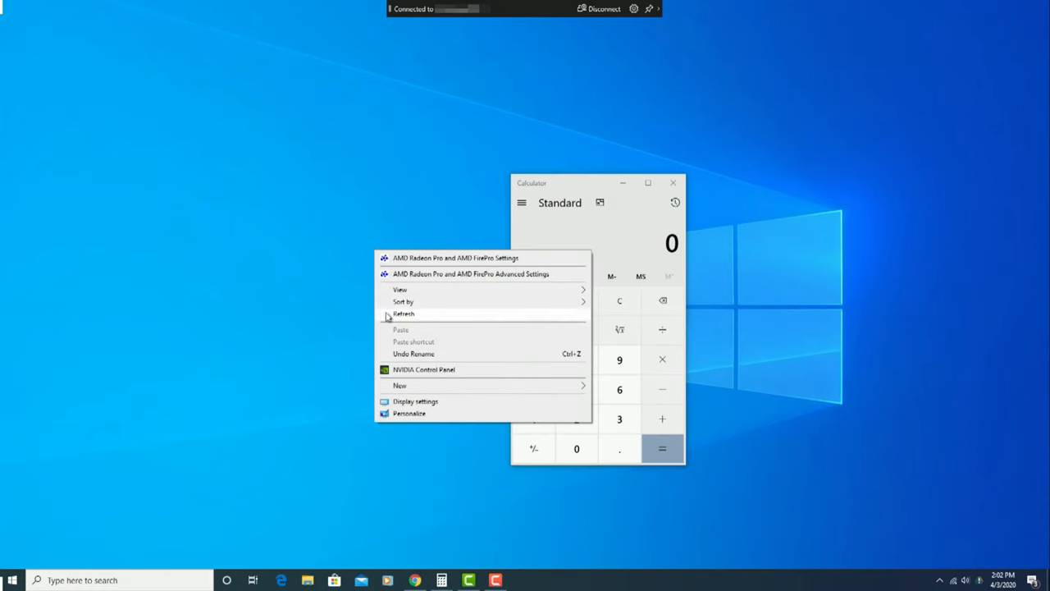
pyautogui.moveTo(415, 400)
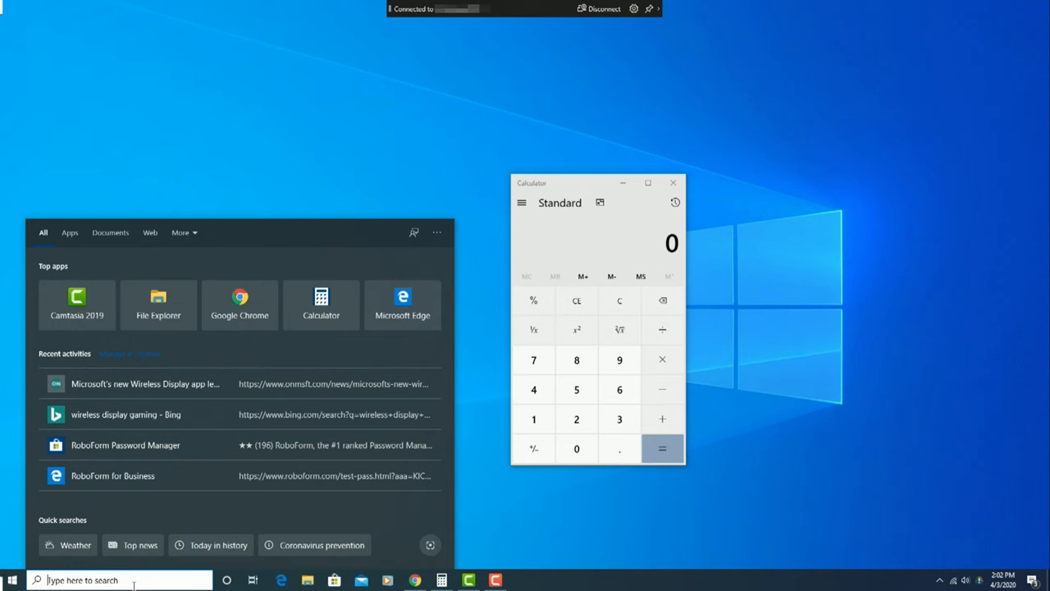
pyautogui.write('dis')
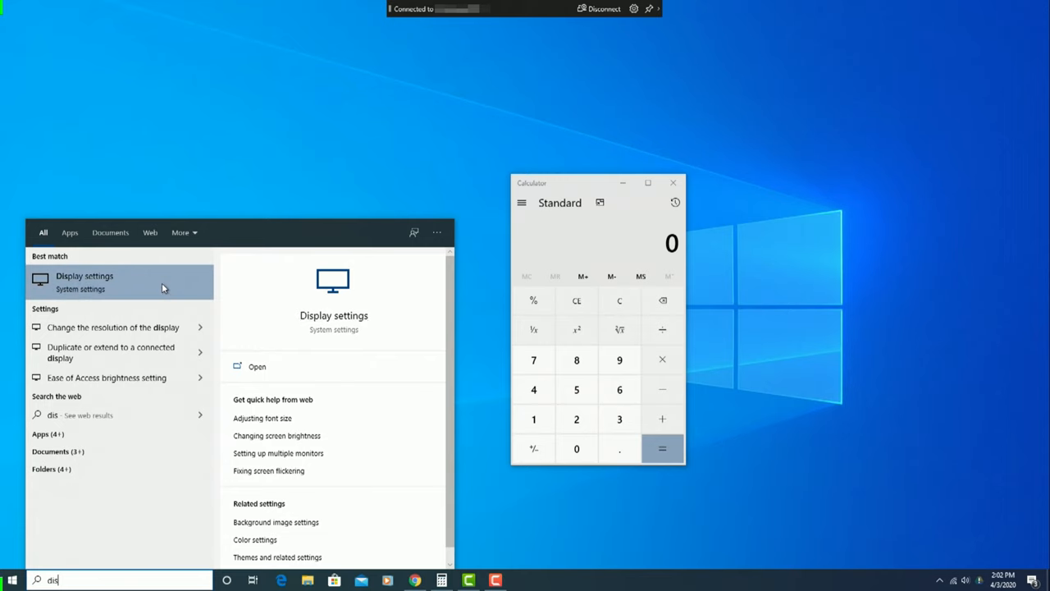
pyautogui.click(86, 279)
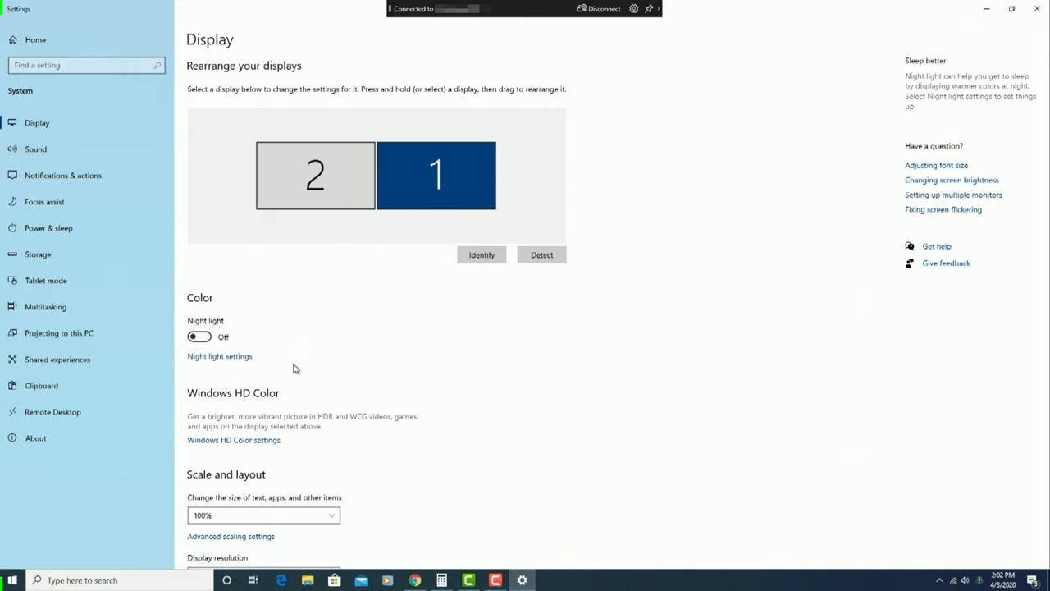
pyautogui.moveTo(277, 66)
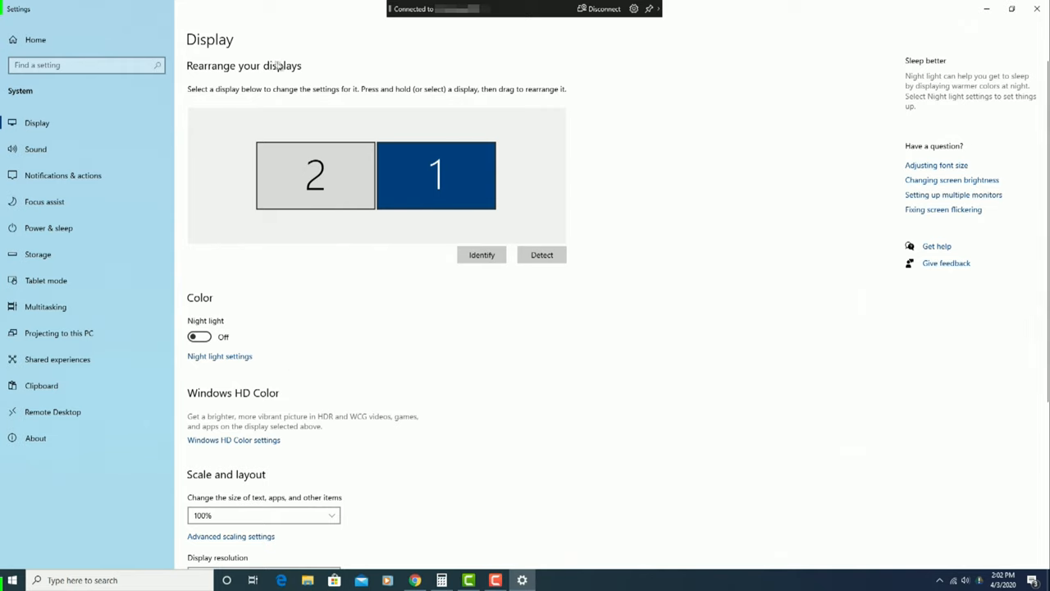
pyautogui.moveTo(263, 89)
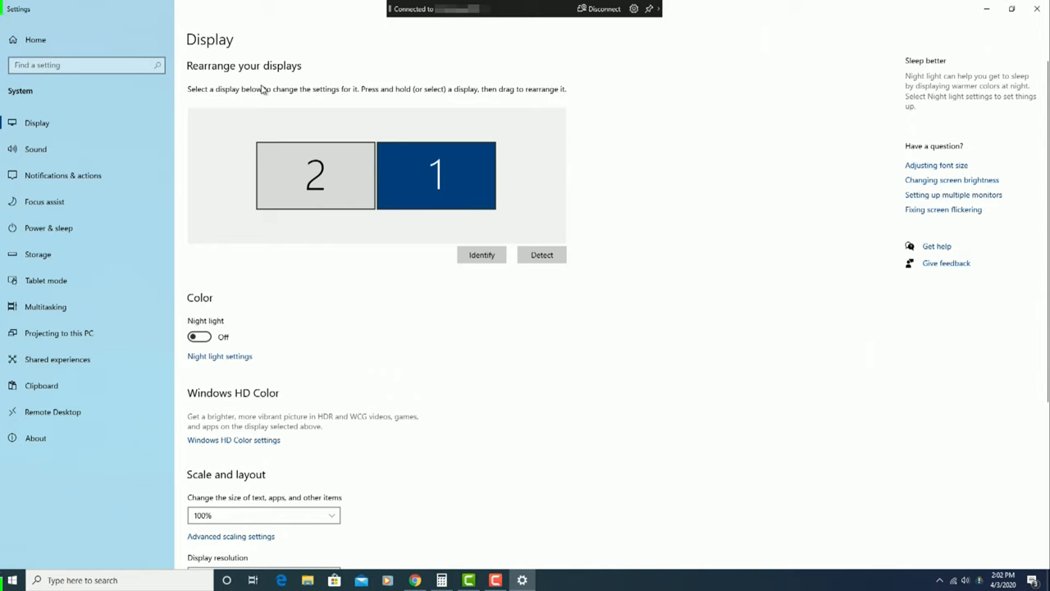
pyautogui.moveTo(456, 141)
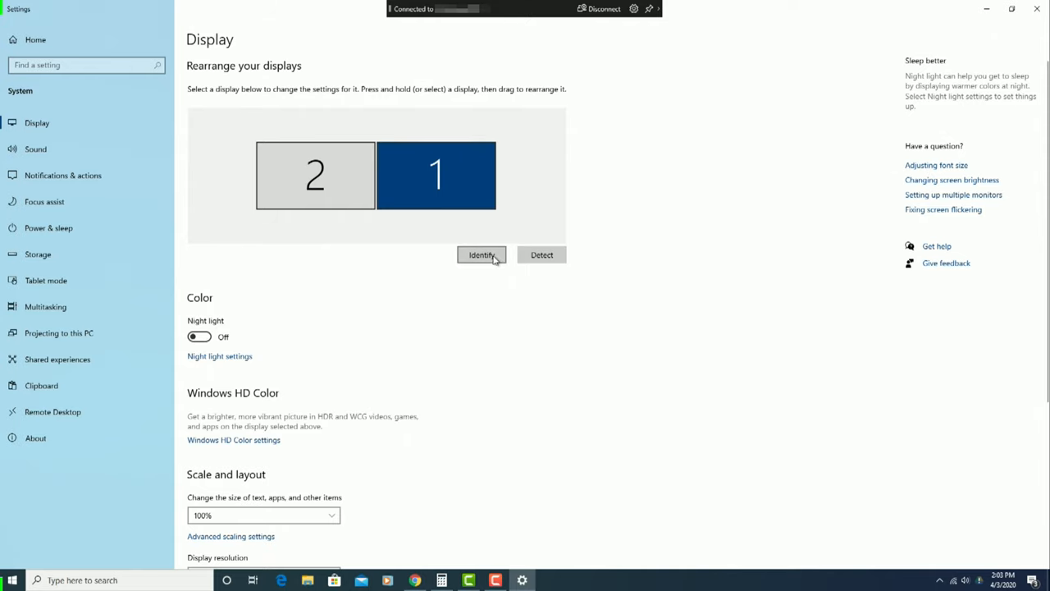
# - Identify the screen numbers and place display 1 to the left of display 2
pyautogui.click(482, 254)
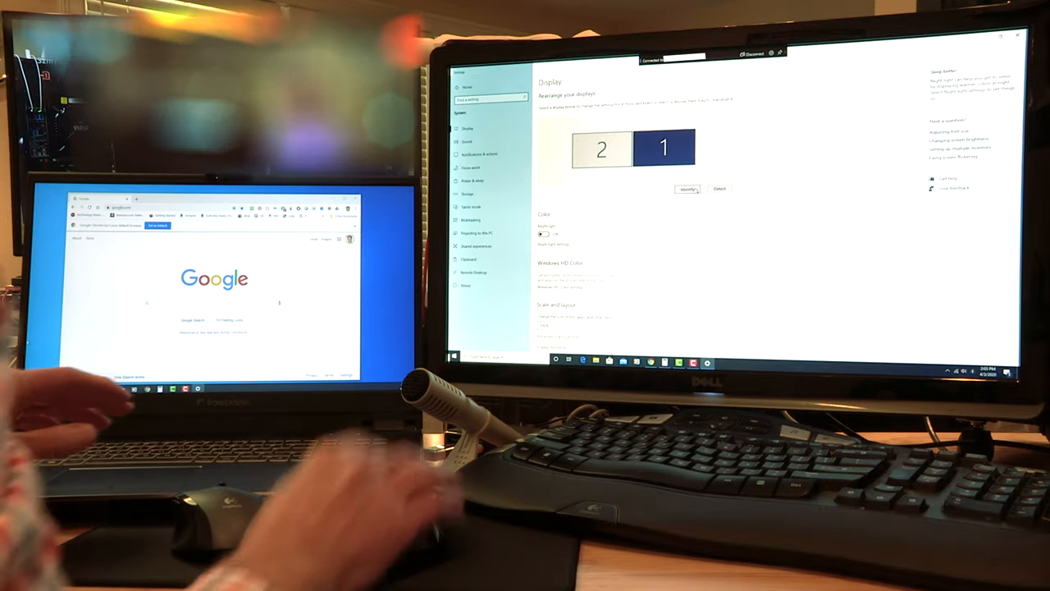
pyautogui.click(687, 189)
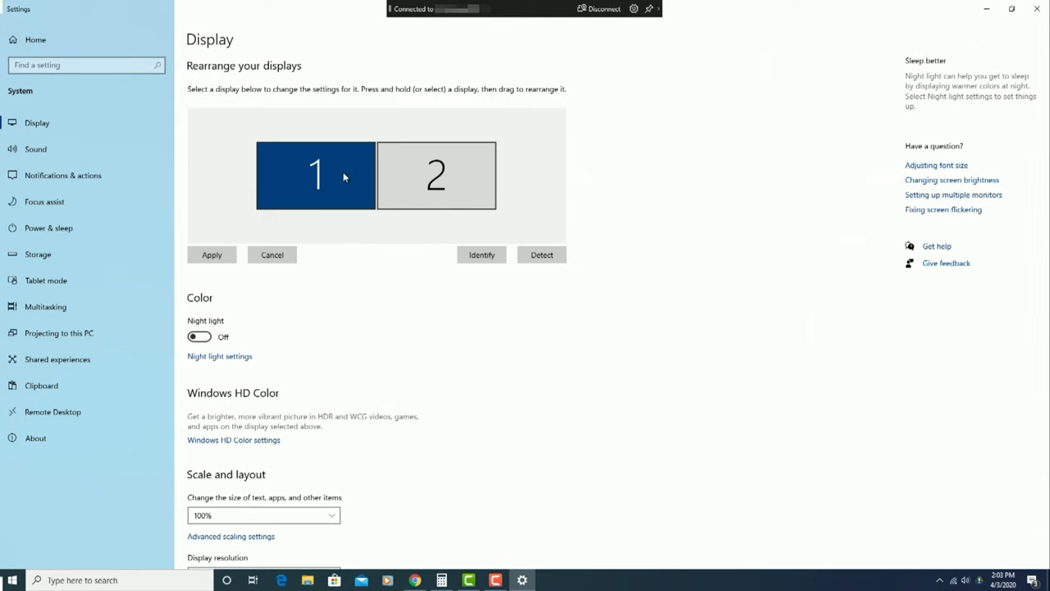
# - Drag display 1 back to the right of display 2 and apply the arrangement
pyautogui.moveTo(315, 174); pyautogui.dragTo(509, 151)
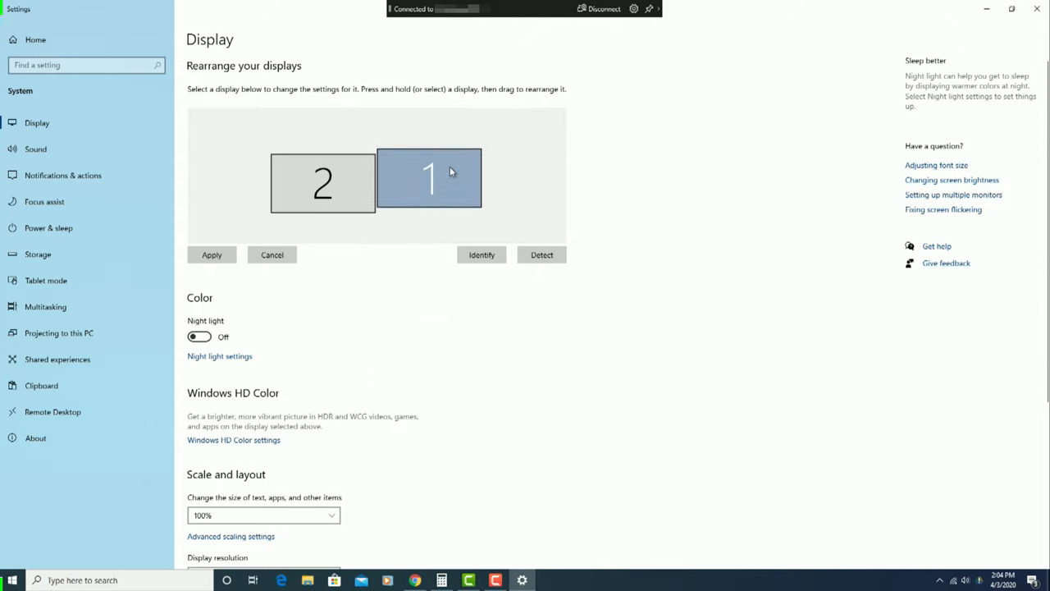
pyautogui.click(429, 177)
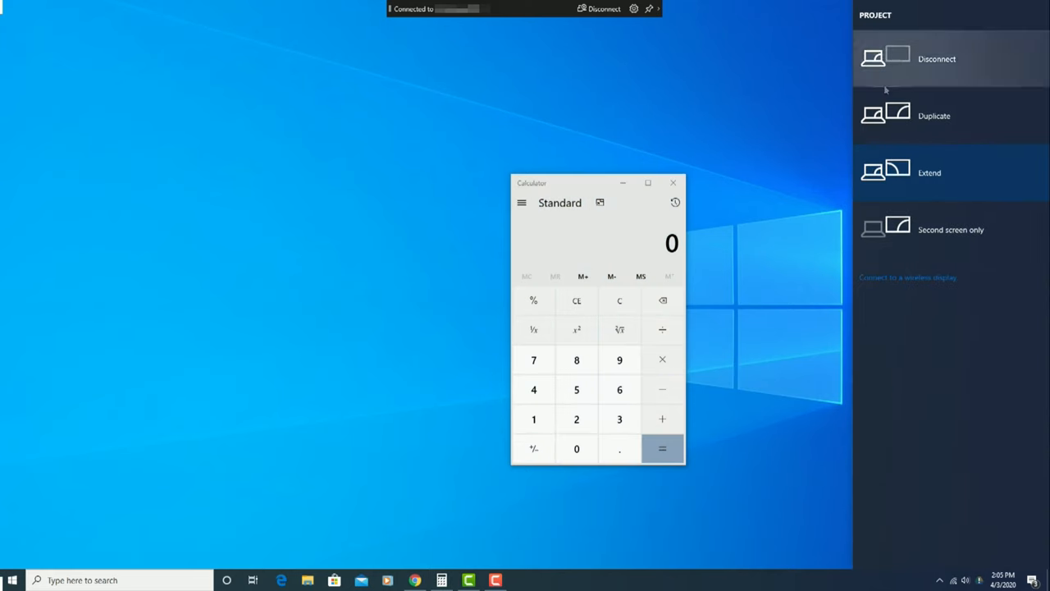
pyautogui.moveTo(909, 278)
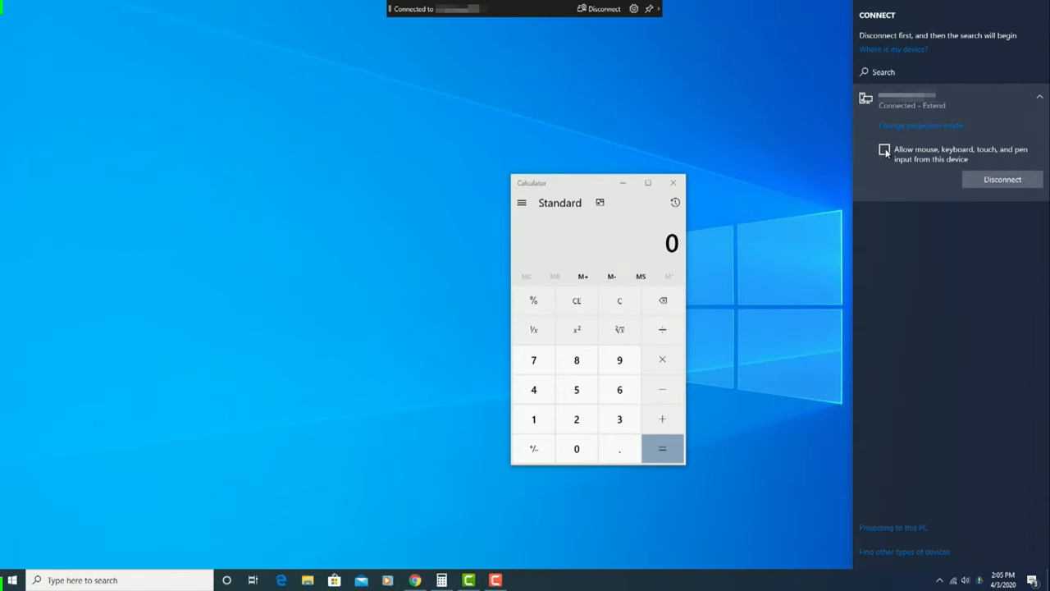
# - Tick 'Allow mouse, keyboard, touch, and pen input from this device' in the Connect panel
pyautogui.click(884, 151)
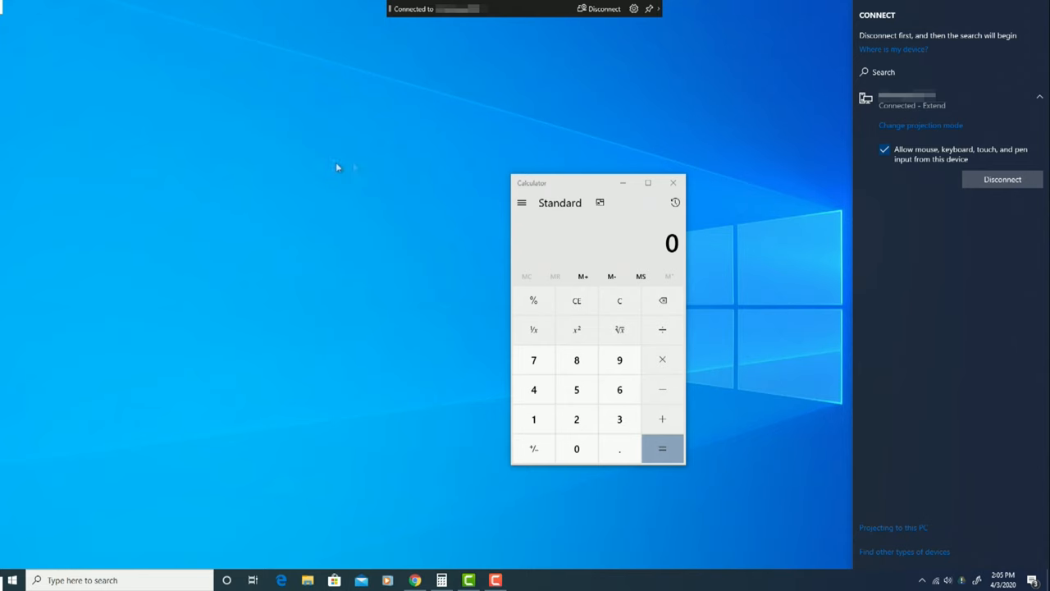
pyautogui.moveTo(430, 168)
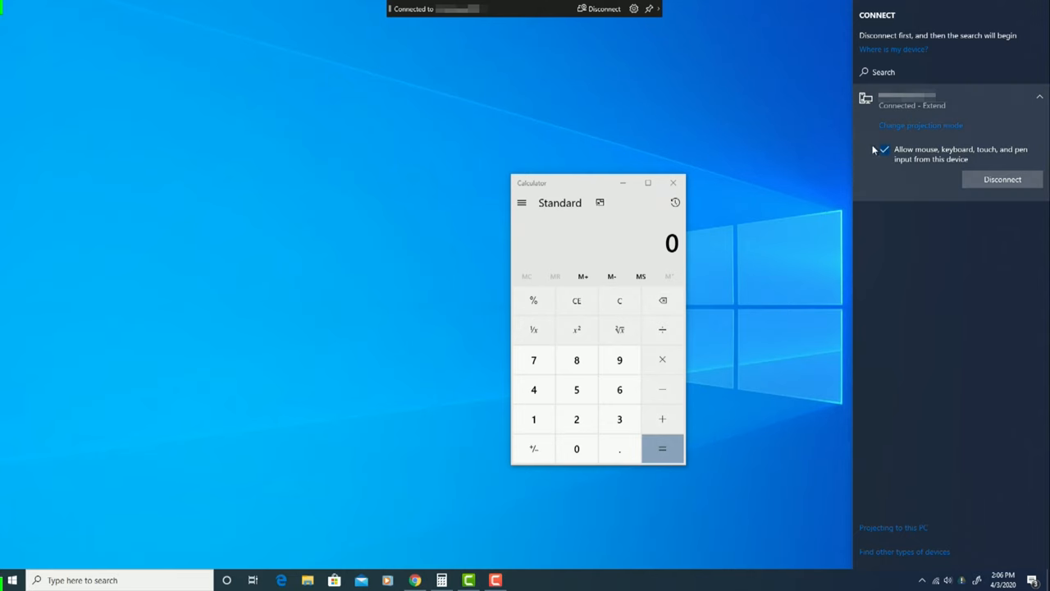
pyautogui.click(882, 150)
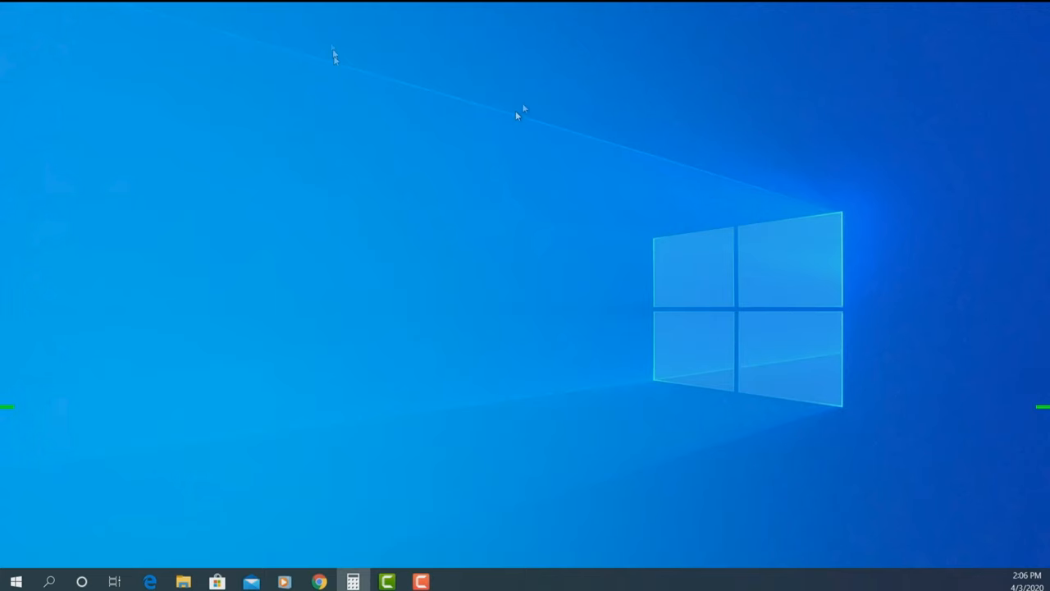
pyautogui.moveTo(299, 252)
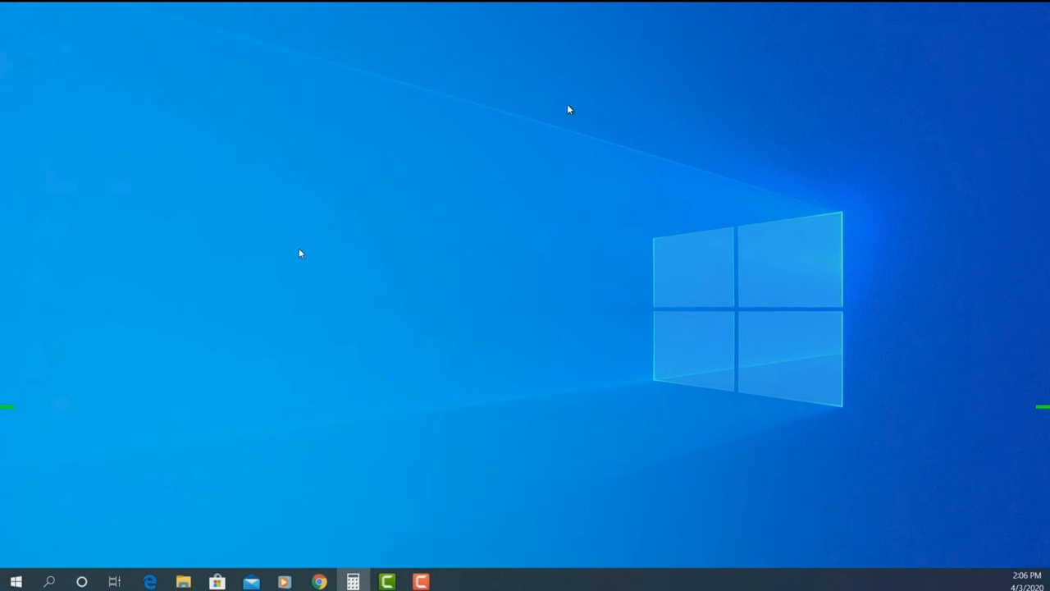
pyautogui.moveTo(303, 214)
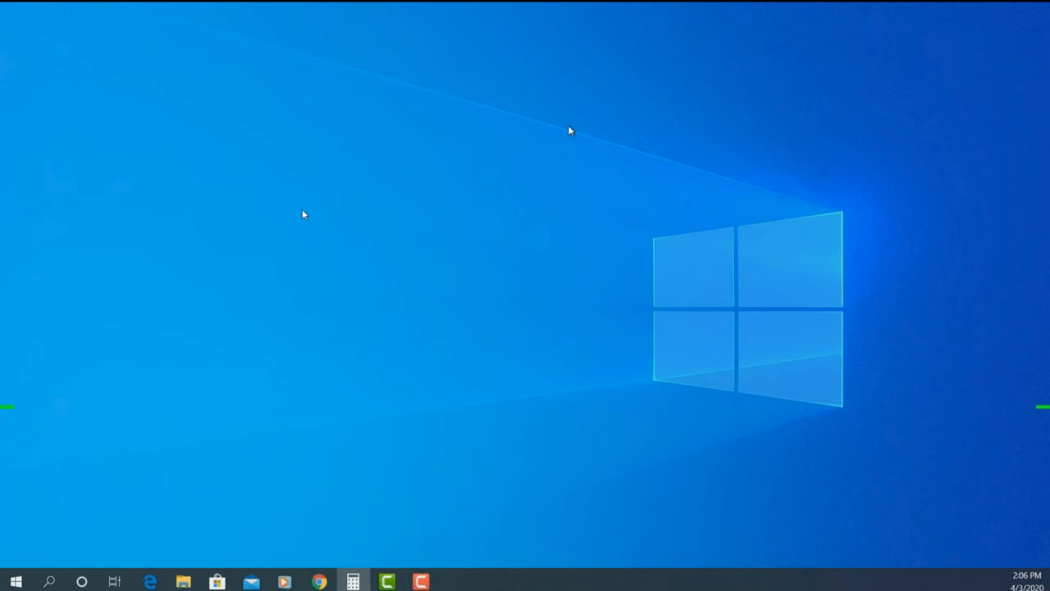